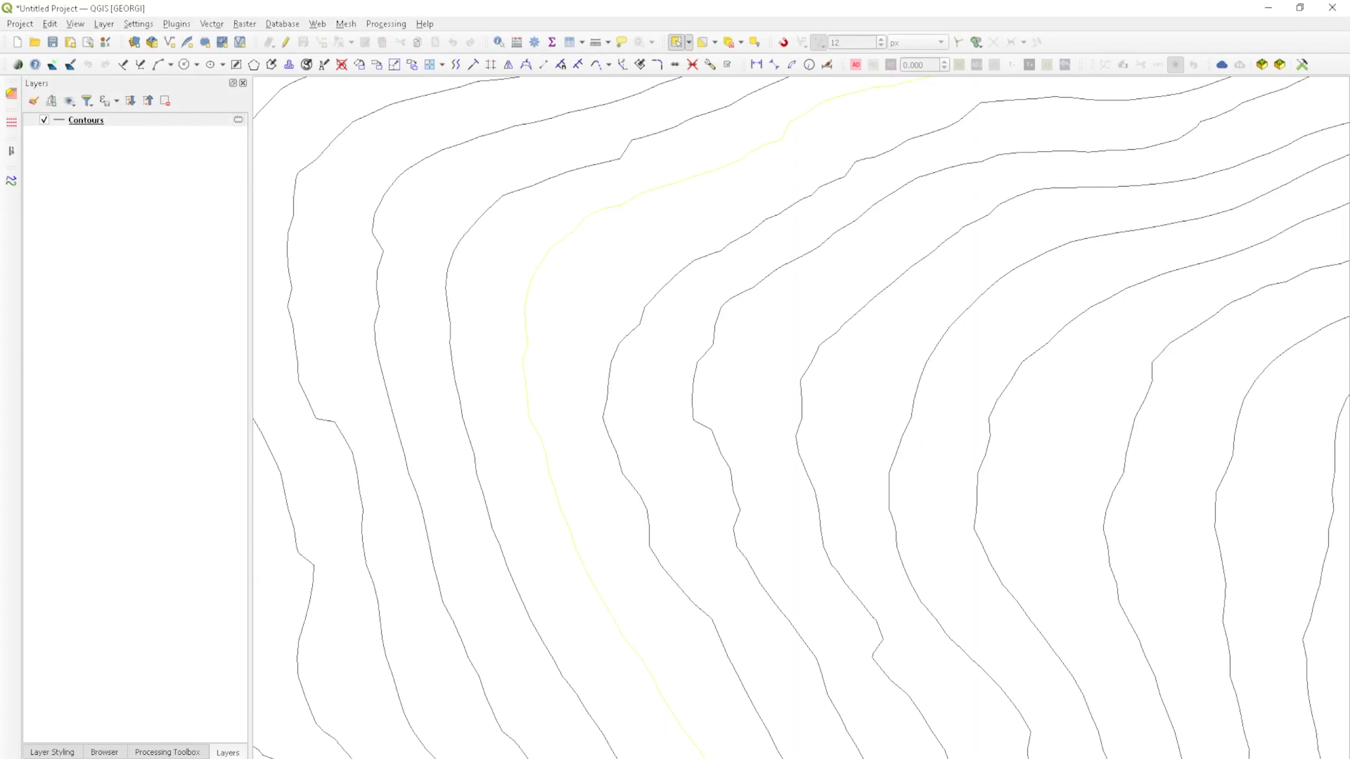
Select a contour line and confirm ID 1862 appears twice, rows 59 and 60, in the attribute table.
drag(545, 273, 576, 334)
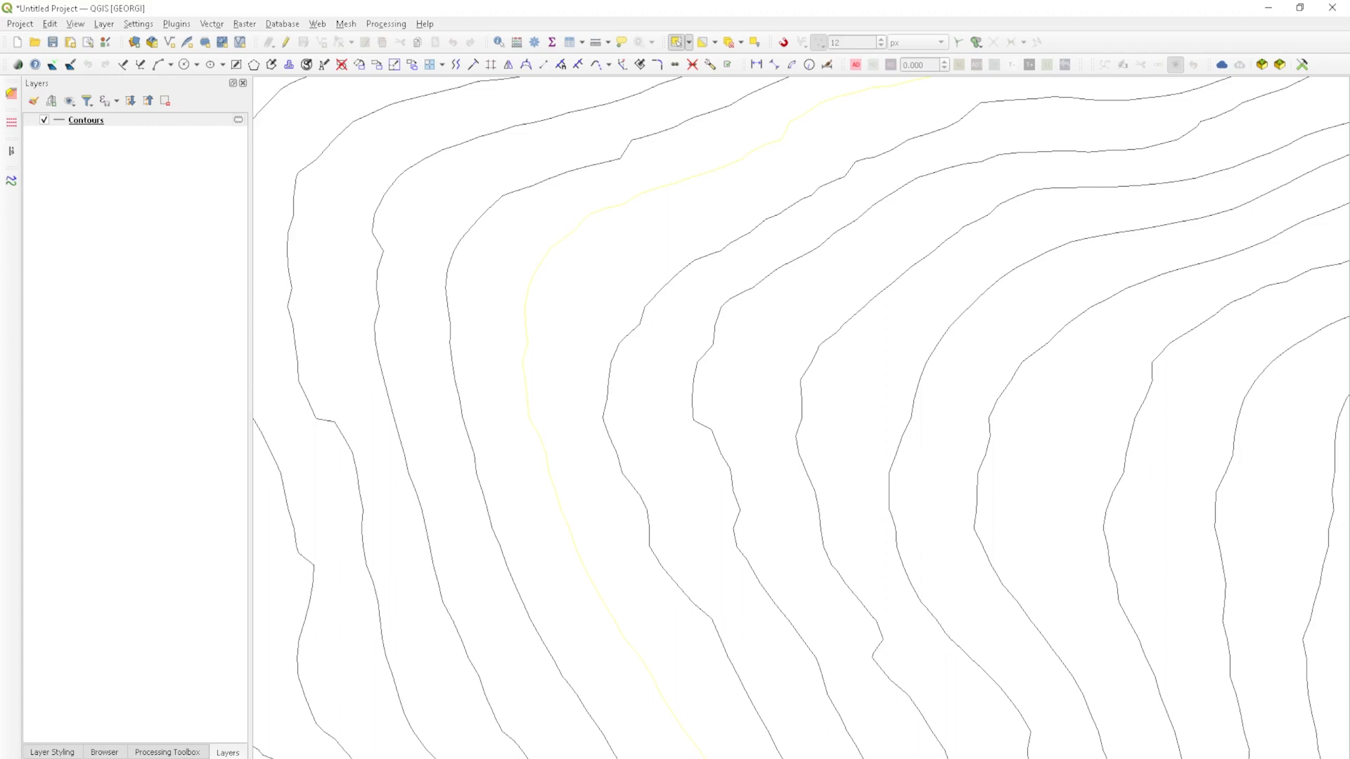
mouse_move(326, 720)
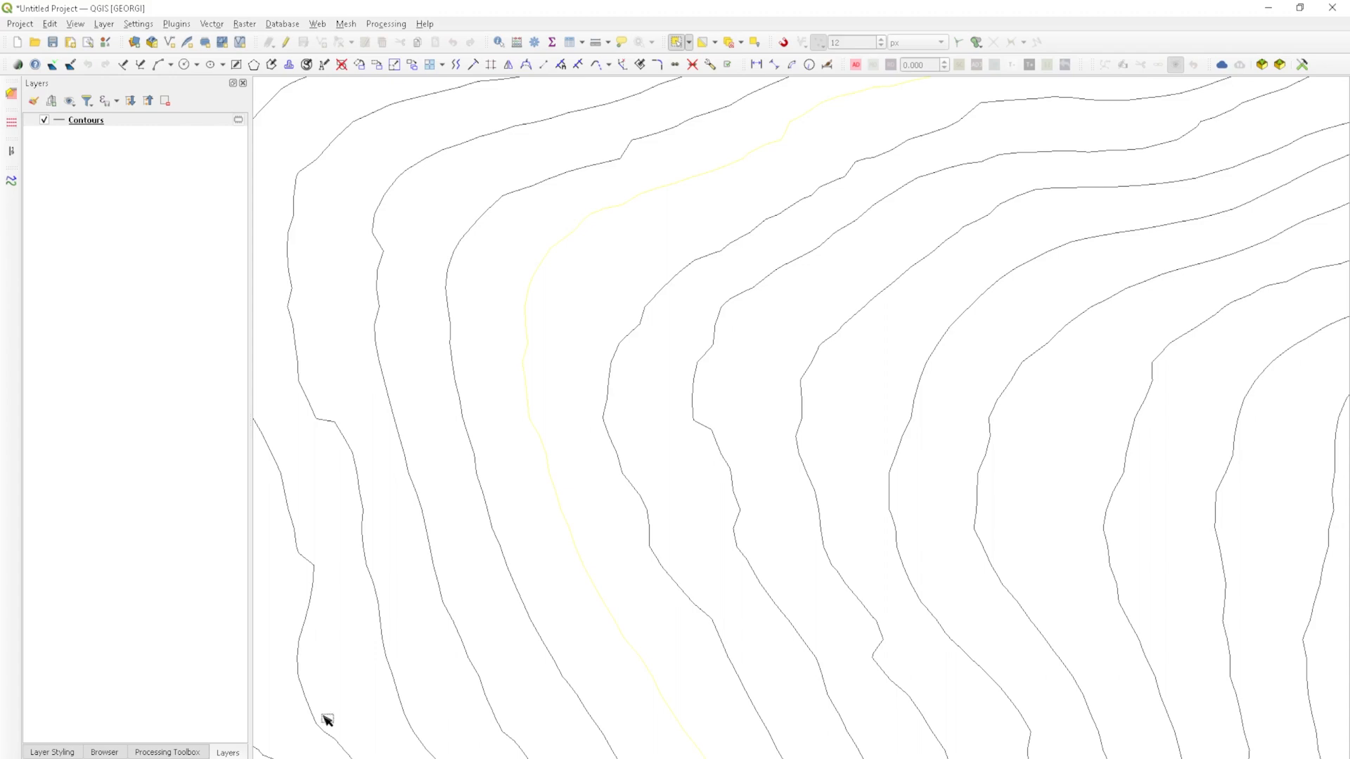
mouse_move(576, 249)
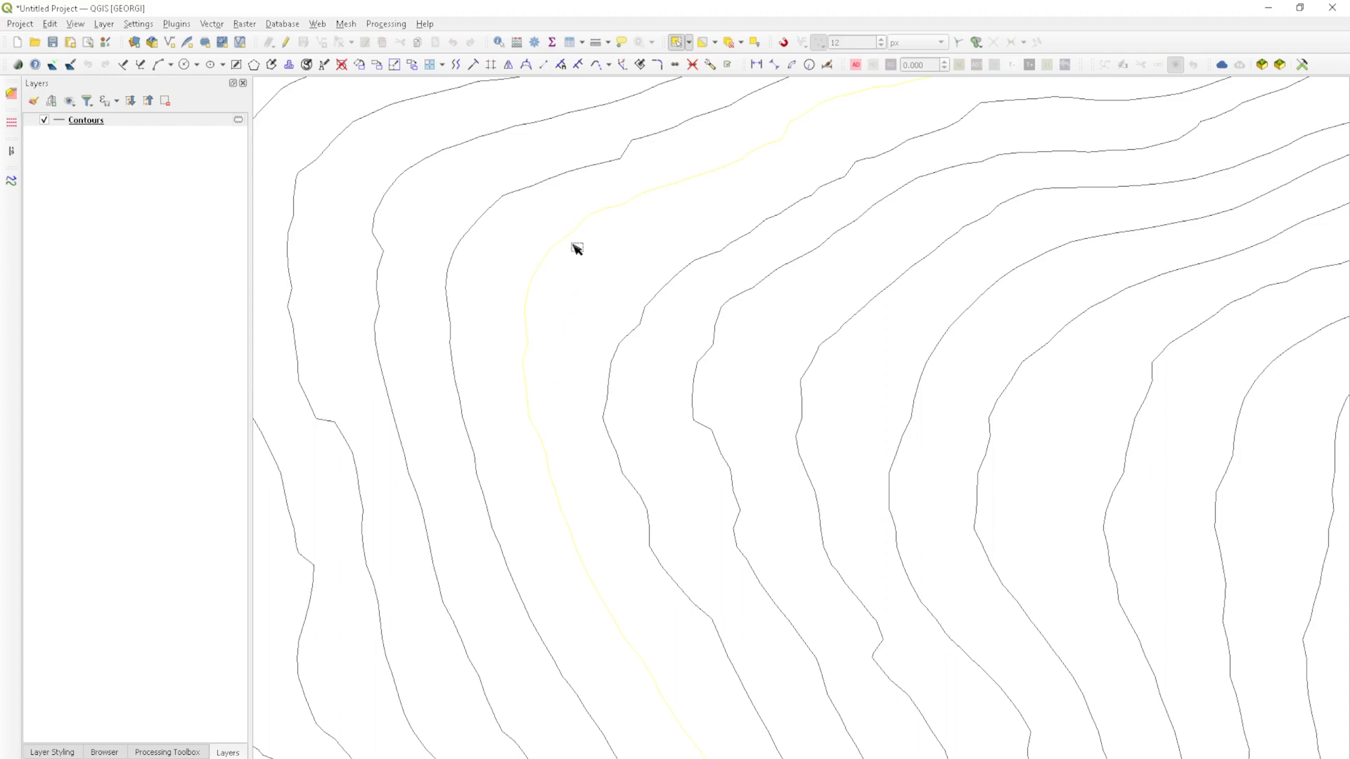
mouse_move(568, 42)
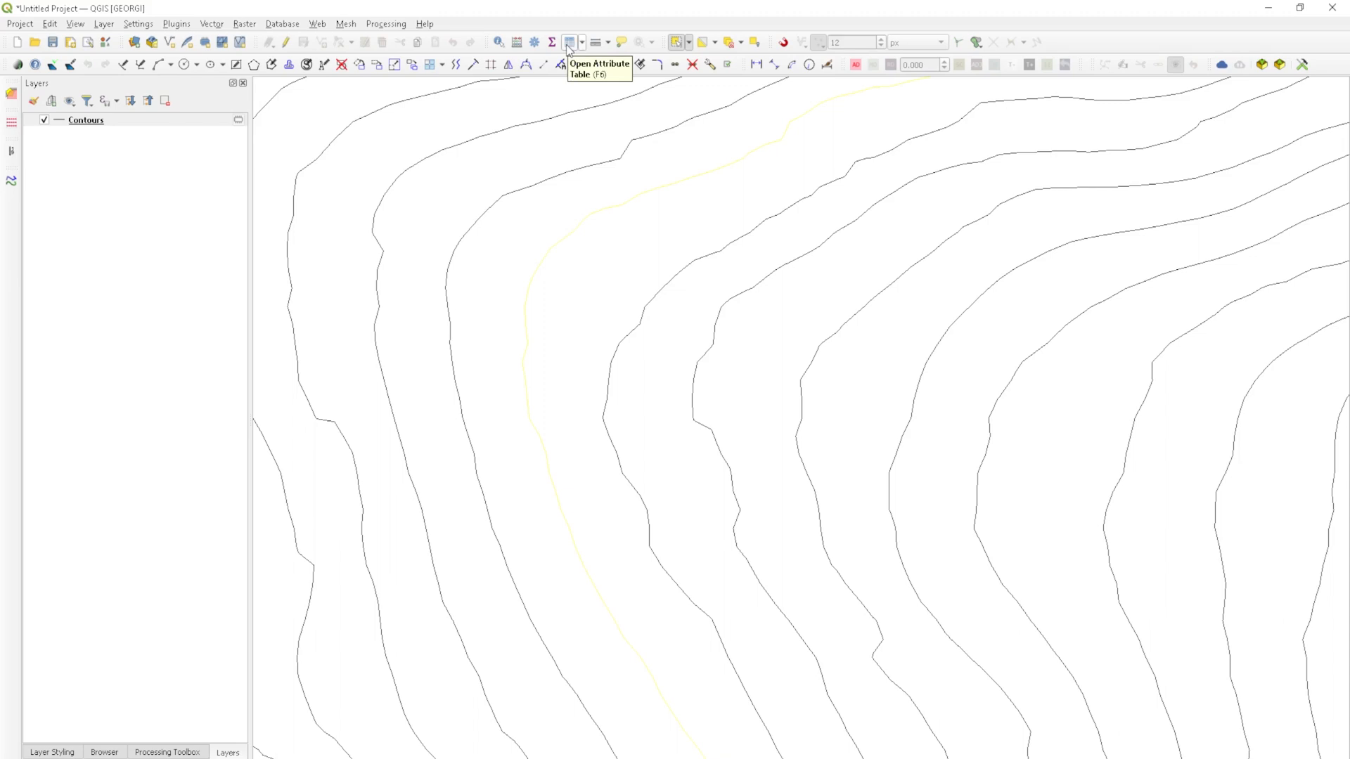
click(567, 42)
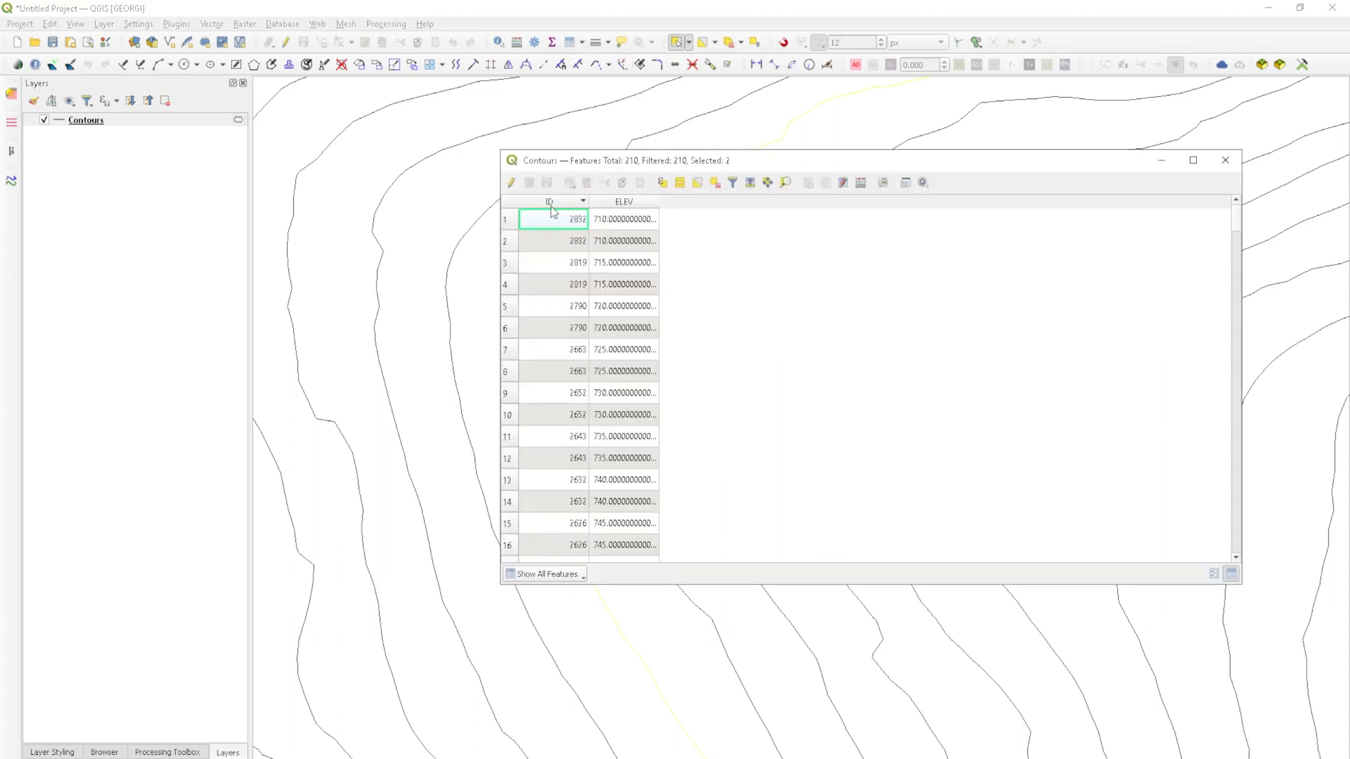
mouse_move(587, 312)
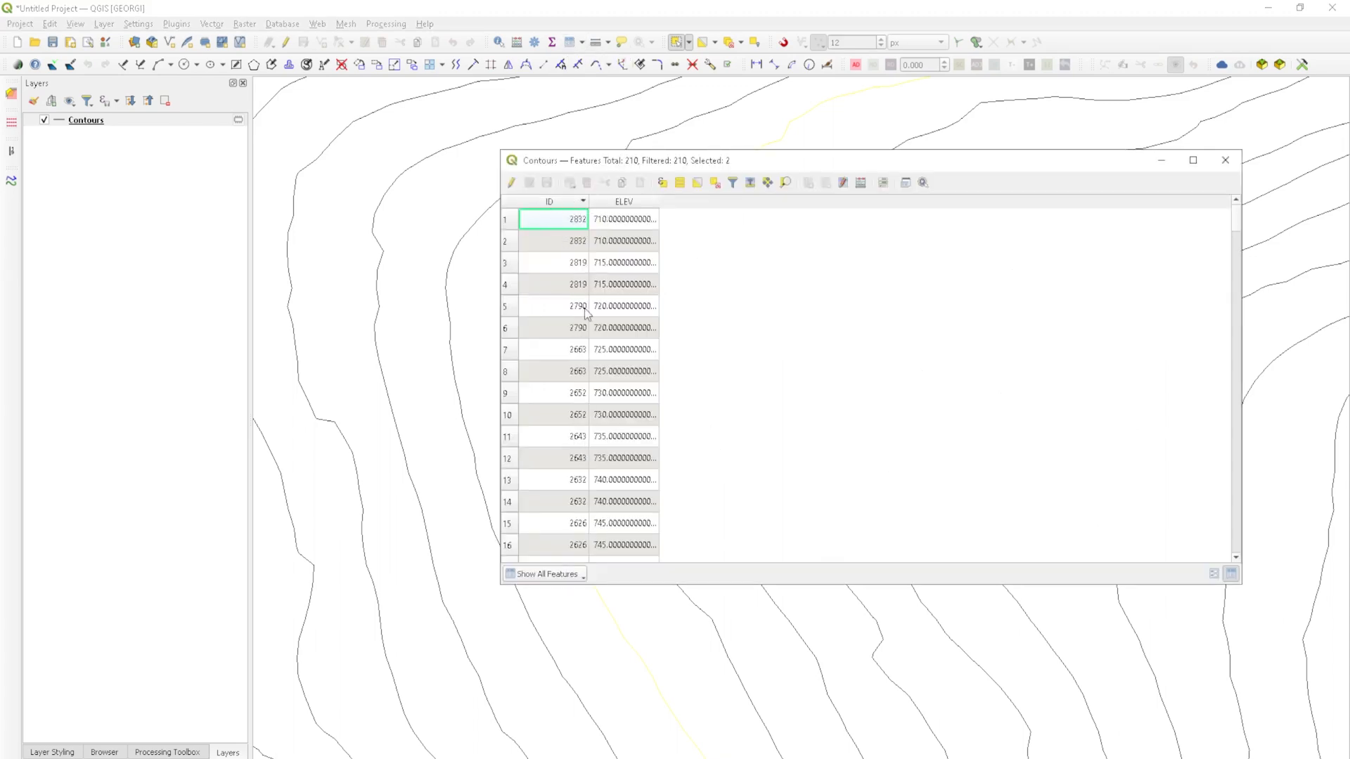
scroll(down, 3)
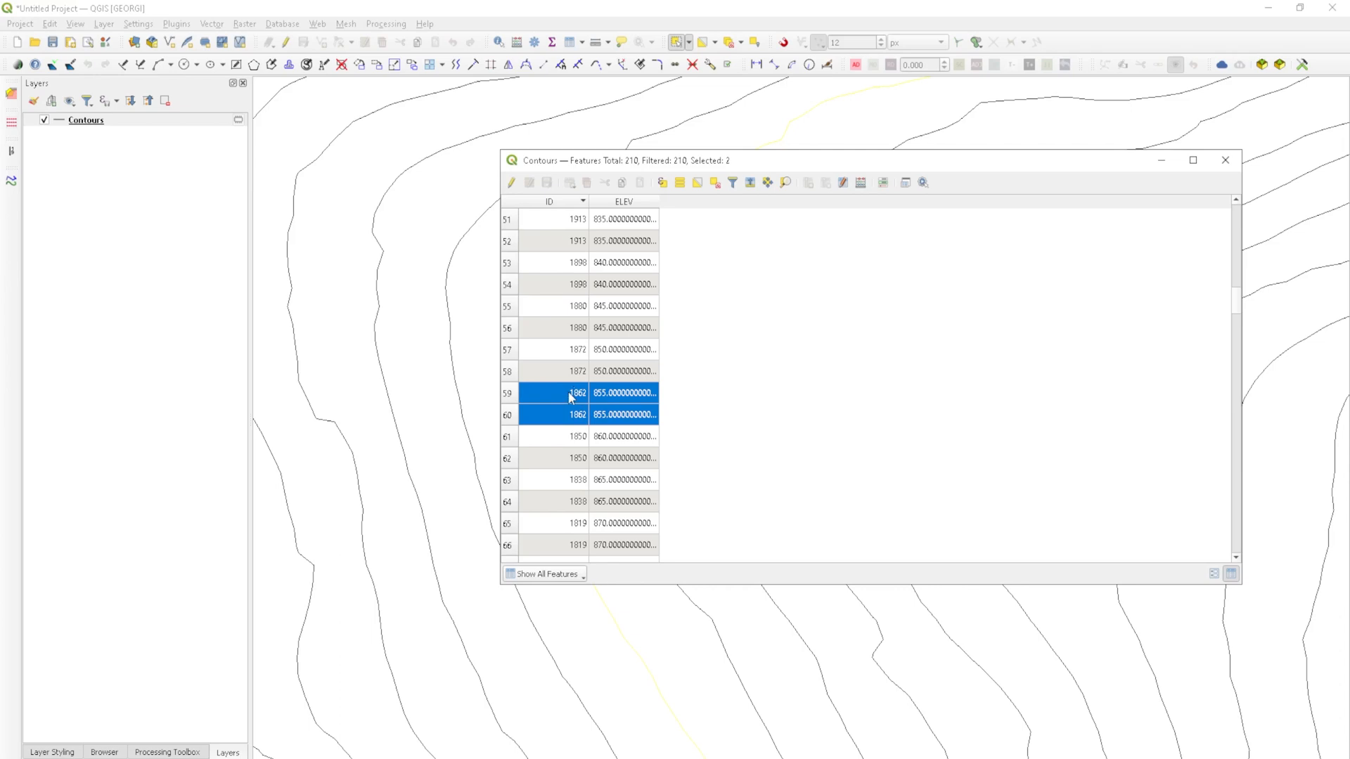
click(1224, 160)
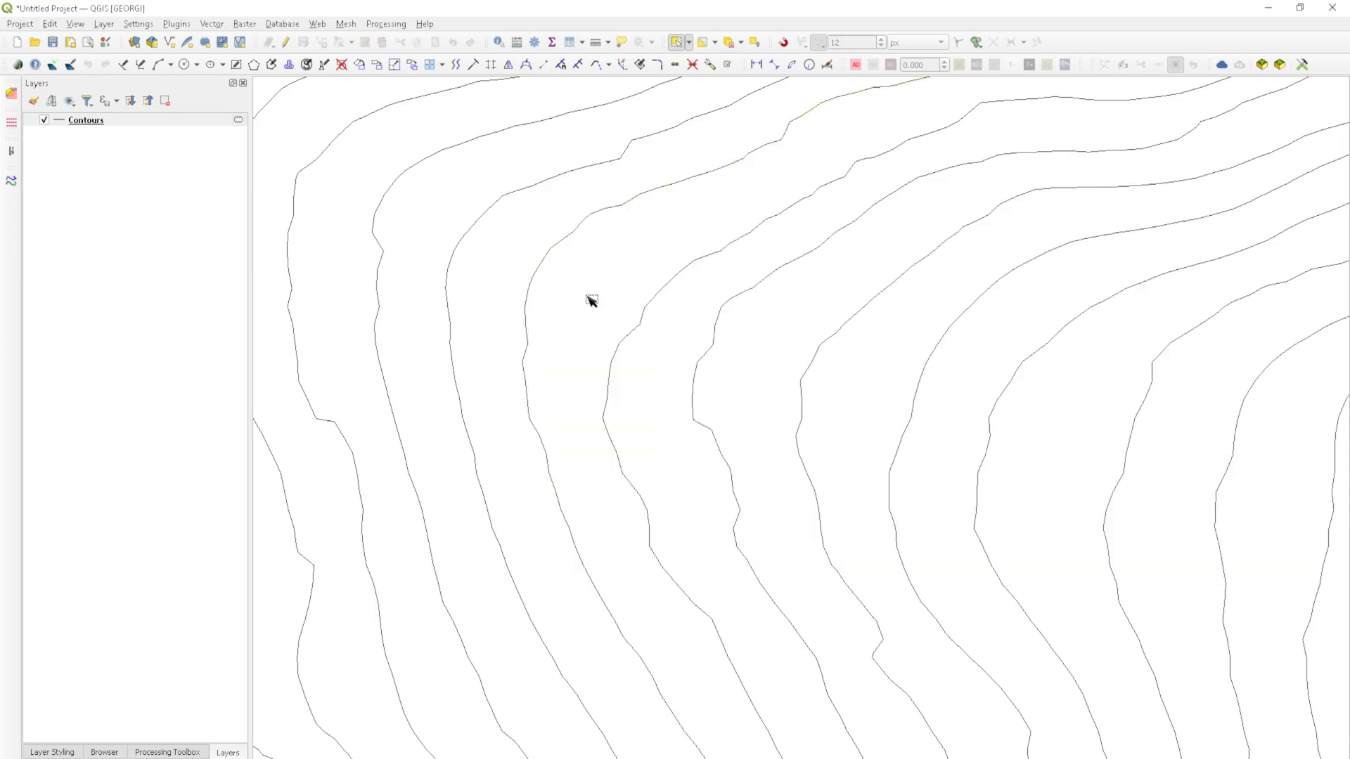
mouse_move(233, 303)
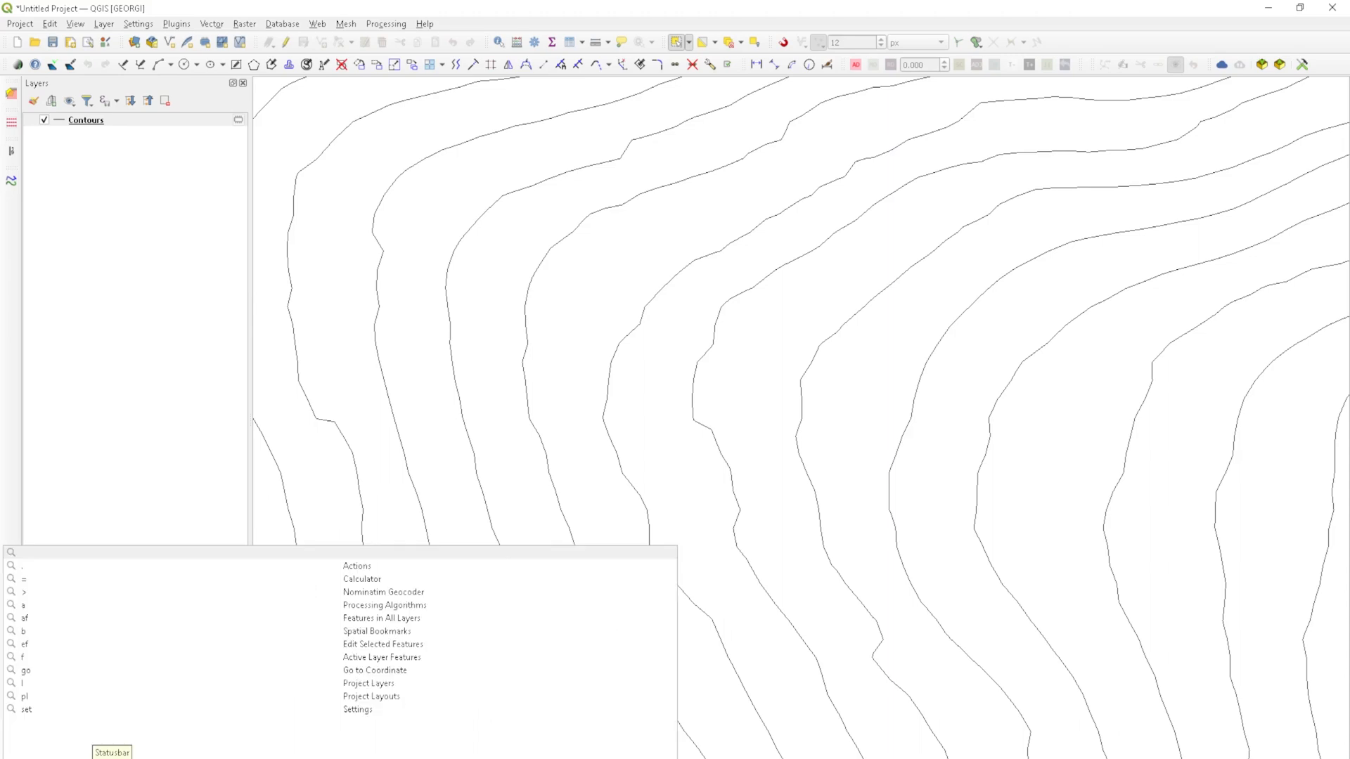
Search the locator bar for 'delete duplicate' to find Delete duplicate geometries.
click(357, 710)
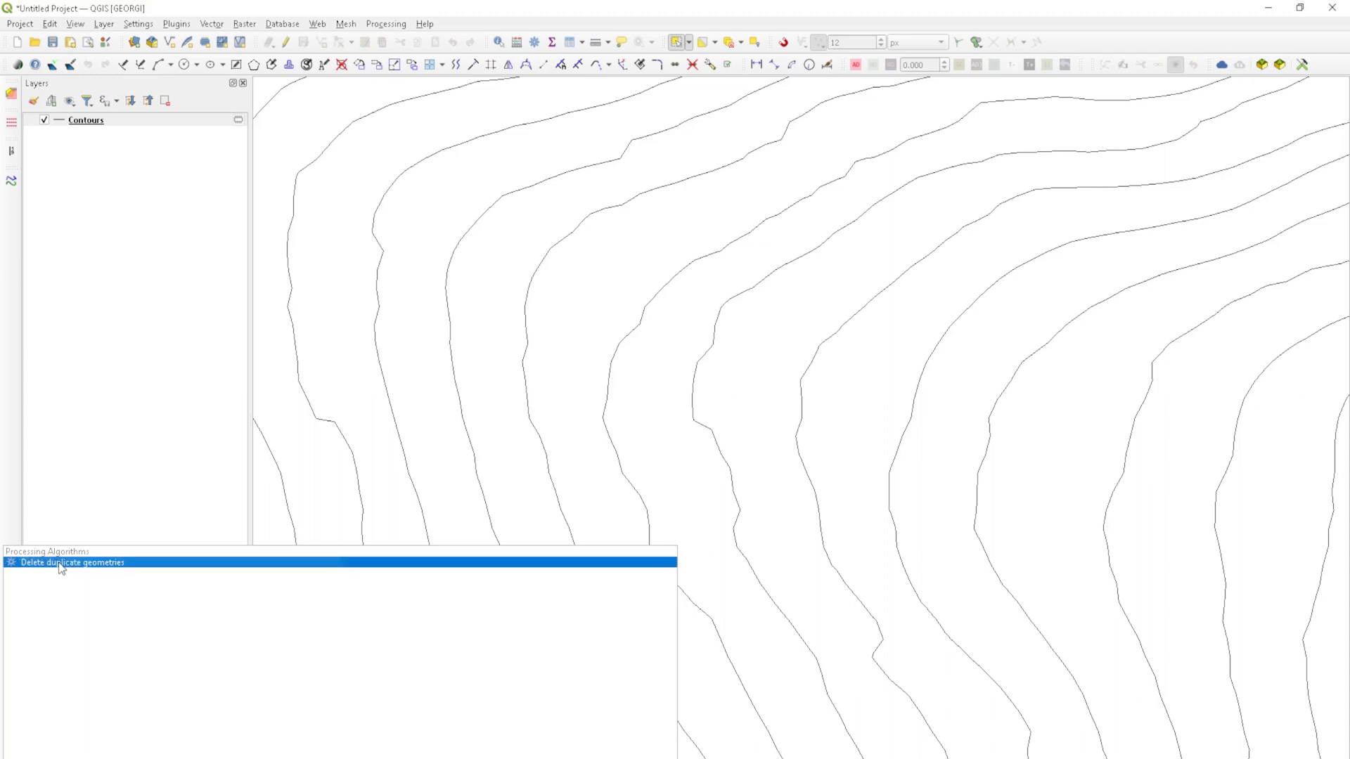
Run Delete duplicate geometries on Contours, removing 105 duplicates into a Cleaned layer.
double_click(72, 563)
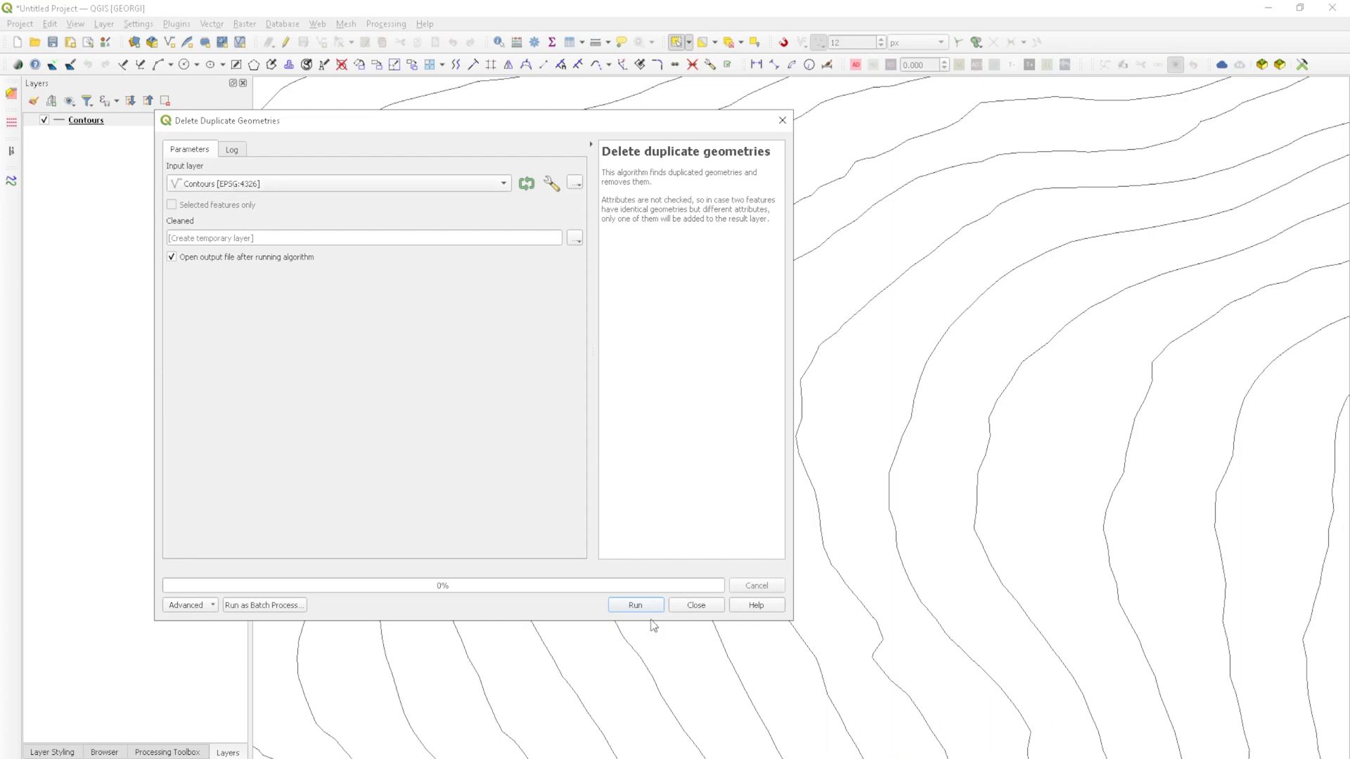
click(634, 605)
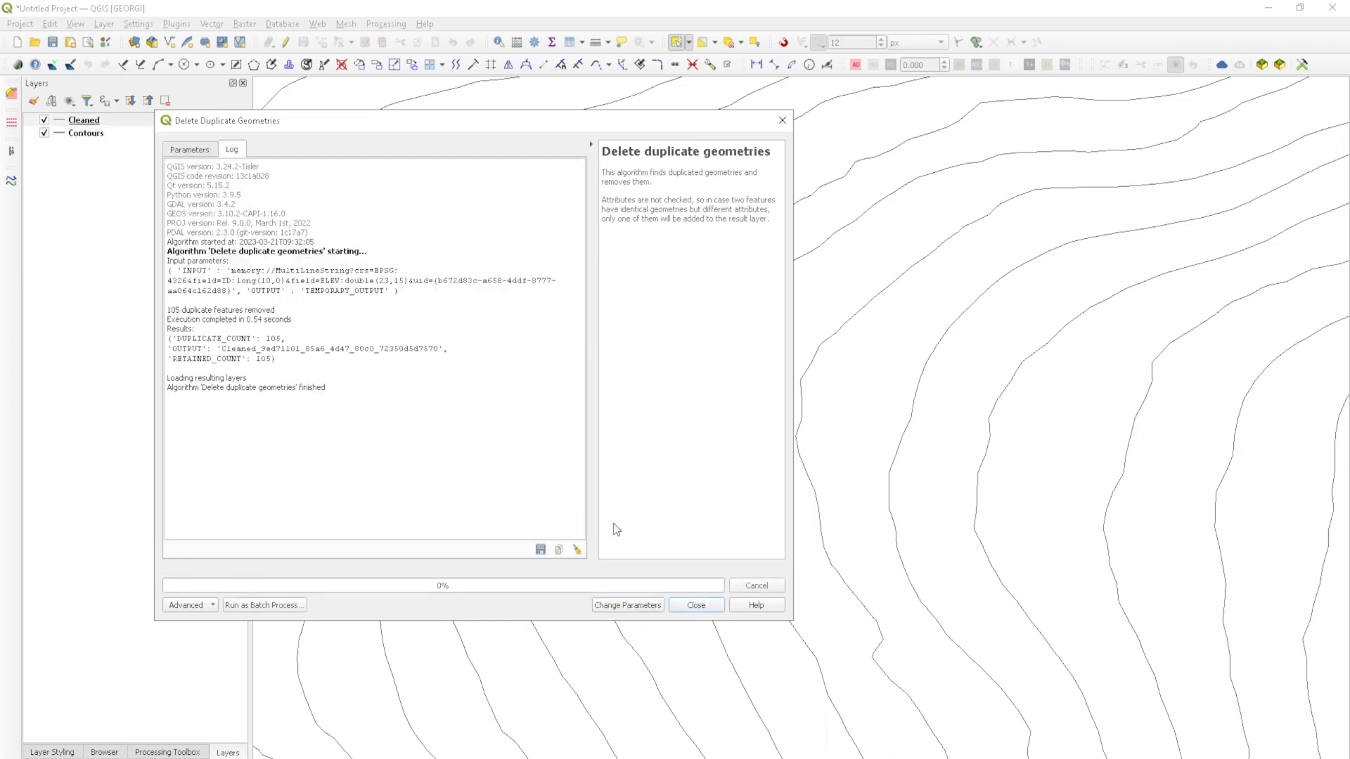
double_click(176, 309)
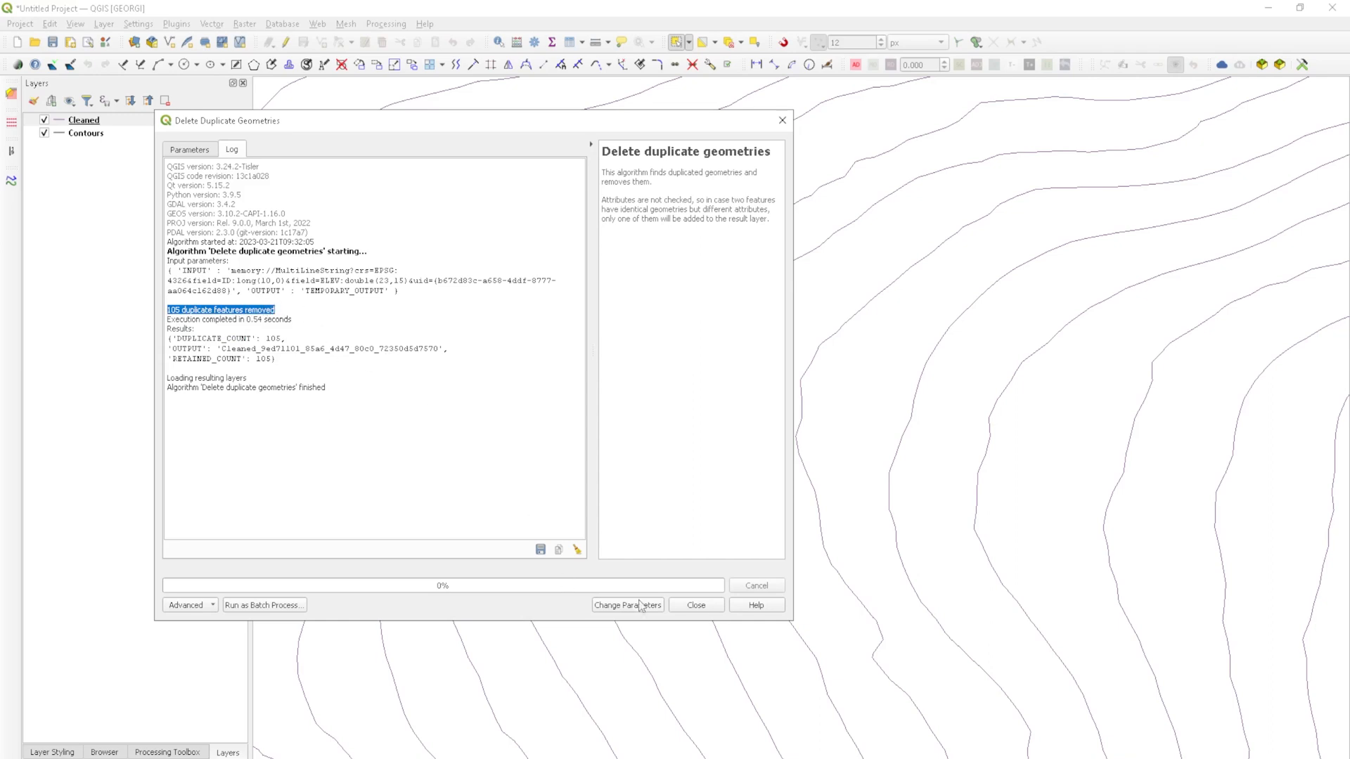
click(694, 605)
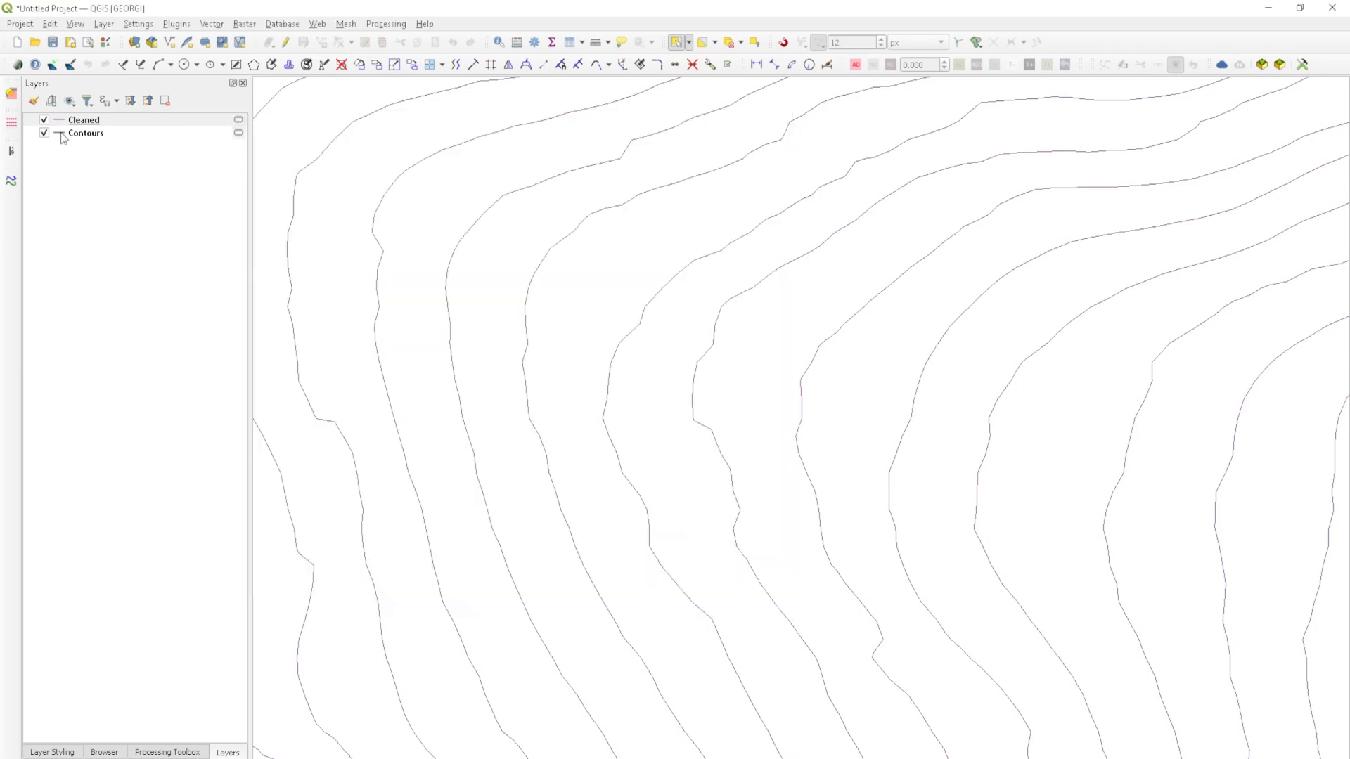
Uncheck the original Contours layer in the Layers panel so only Cleaned shows.
click(84, 120)
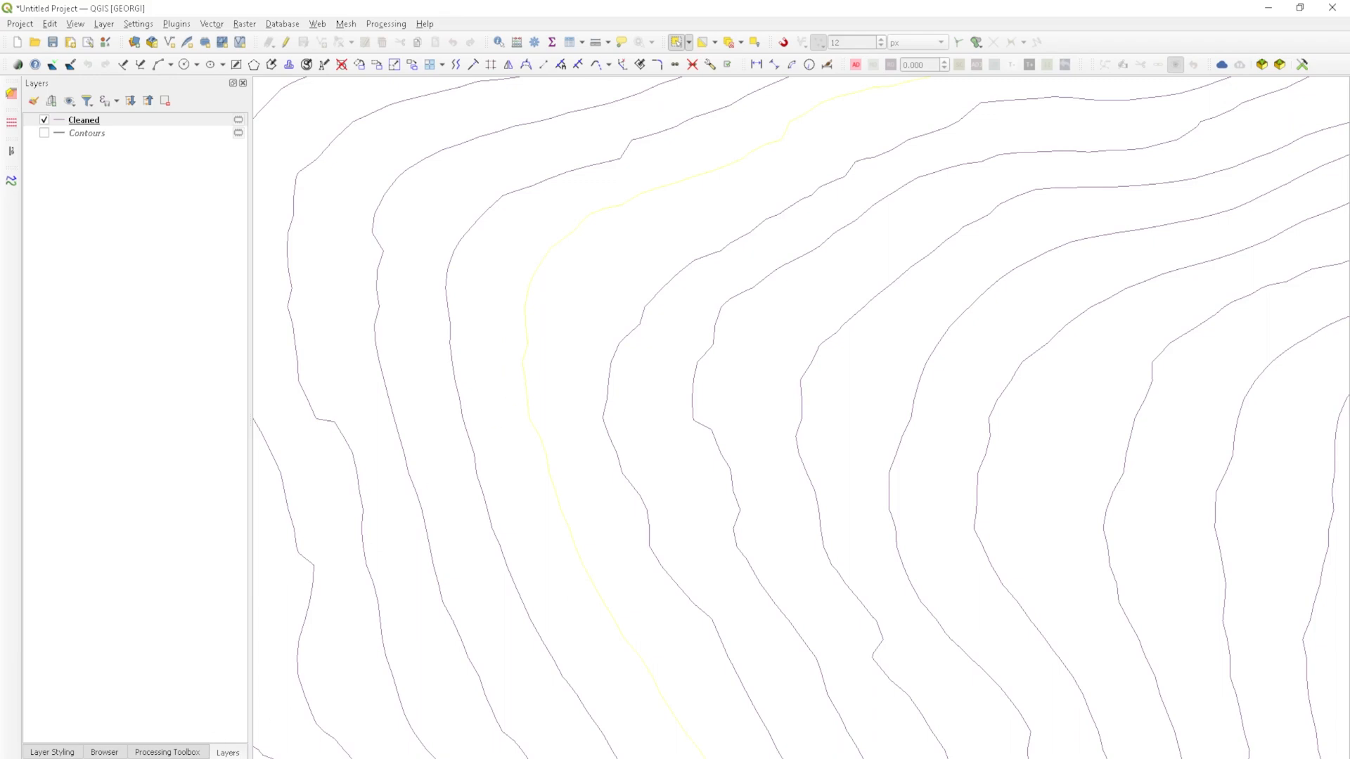
mouse_move(563, 391)
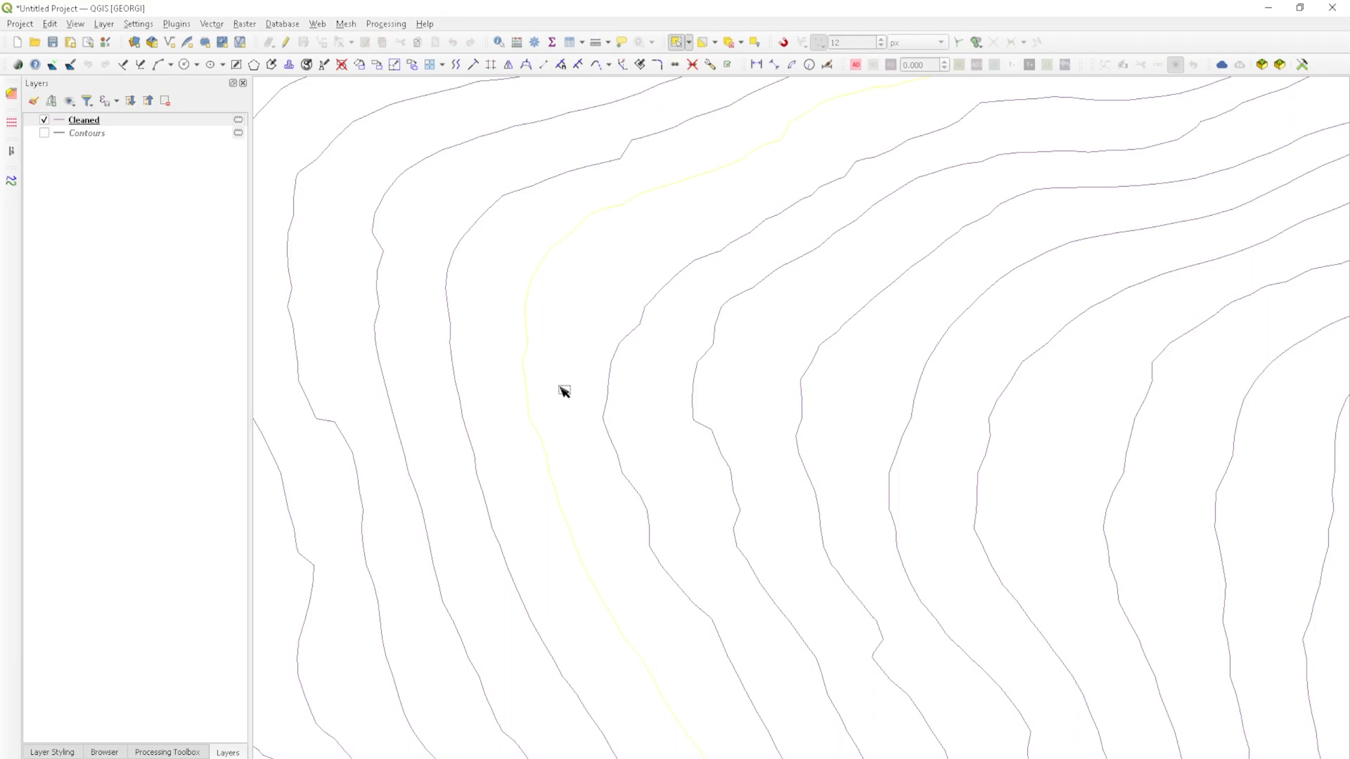